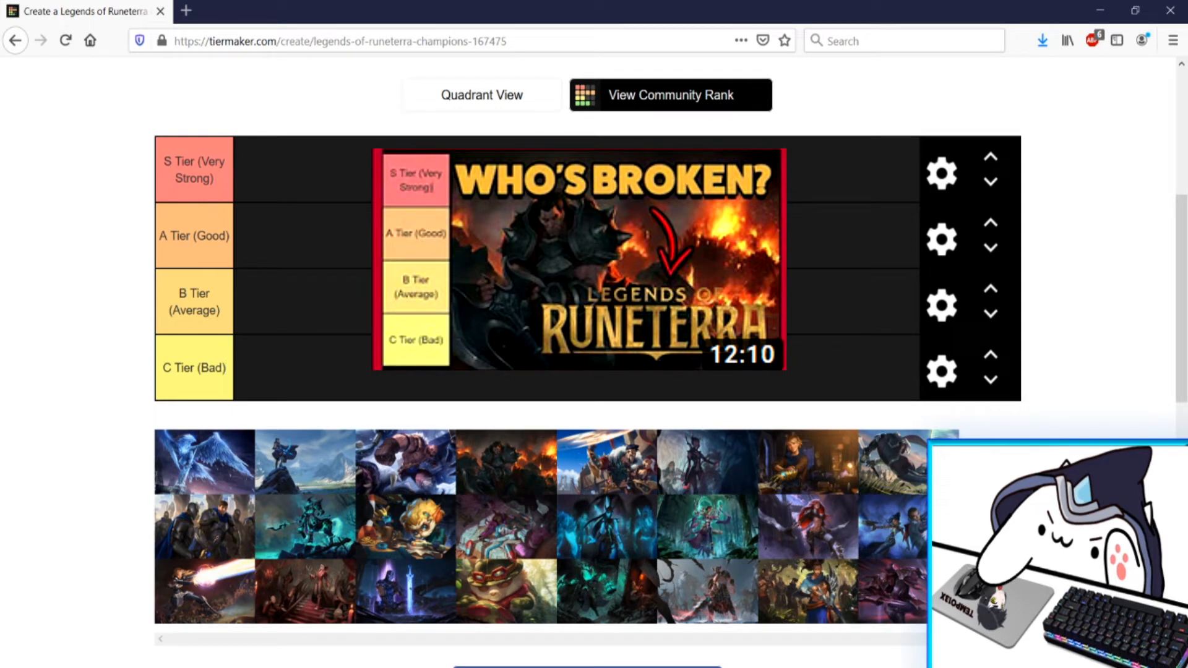
mouse_move(1001, 406)
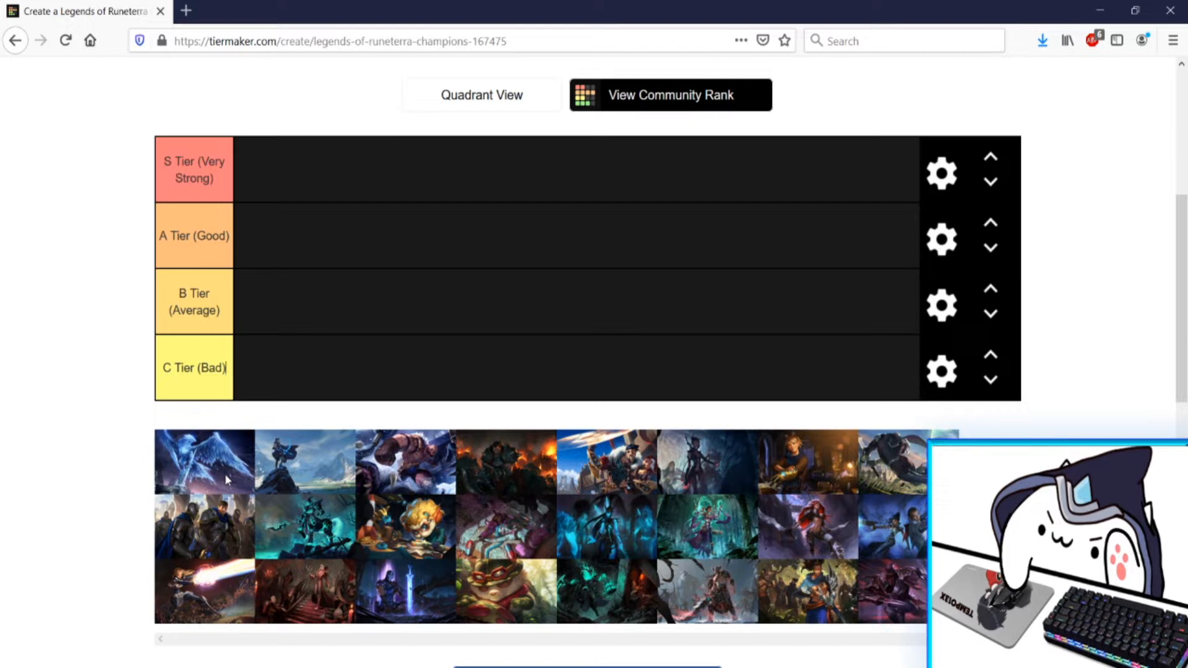
- Place a champion card from the pool into one of the upper tier rows
drag(204, 460, 299, 296)
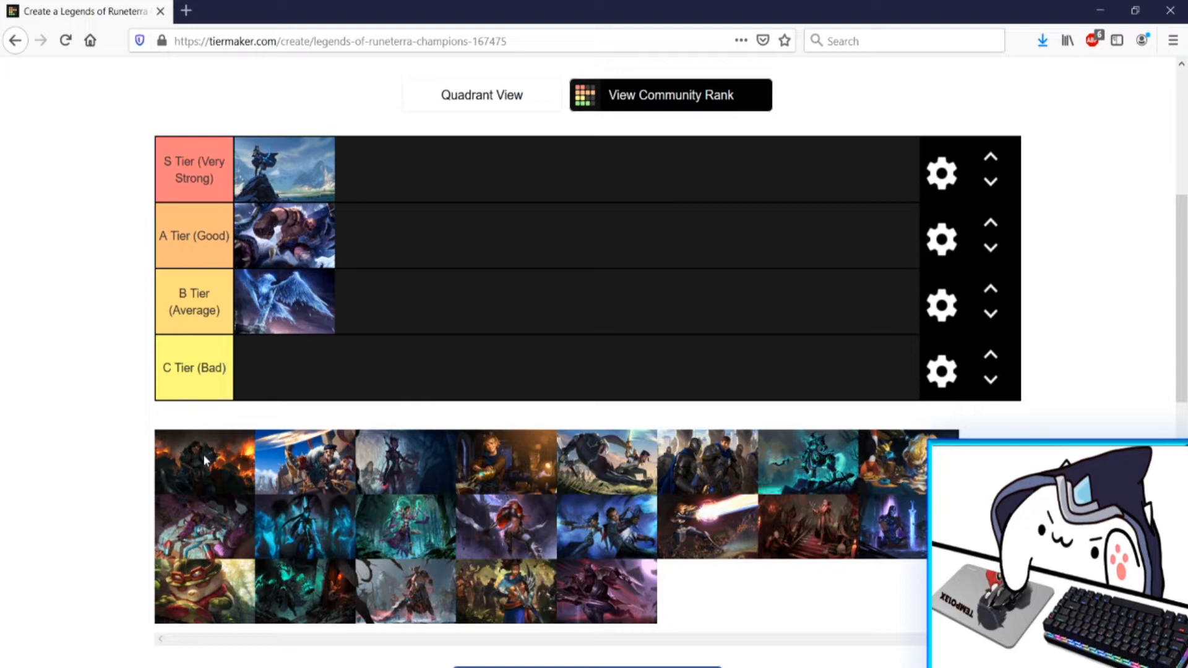
- Add a second champion each to the B and A tier rows
drag(204, 462, 383, 302)
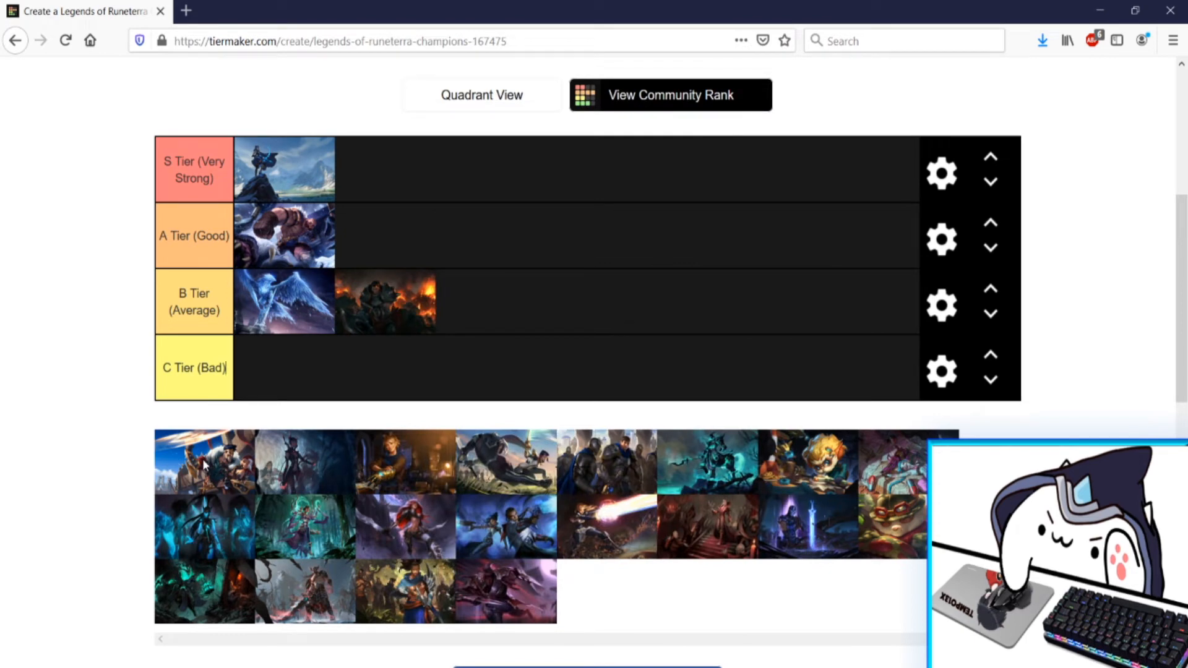
drag(205, 462, 470, 235)
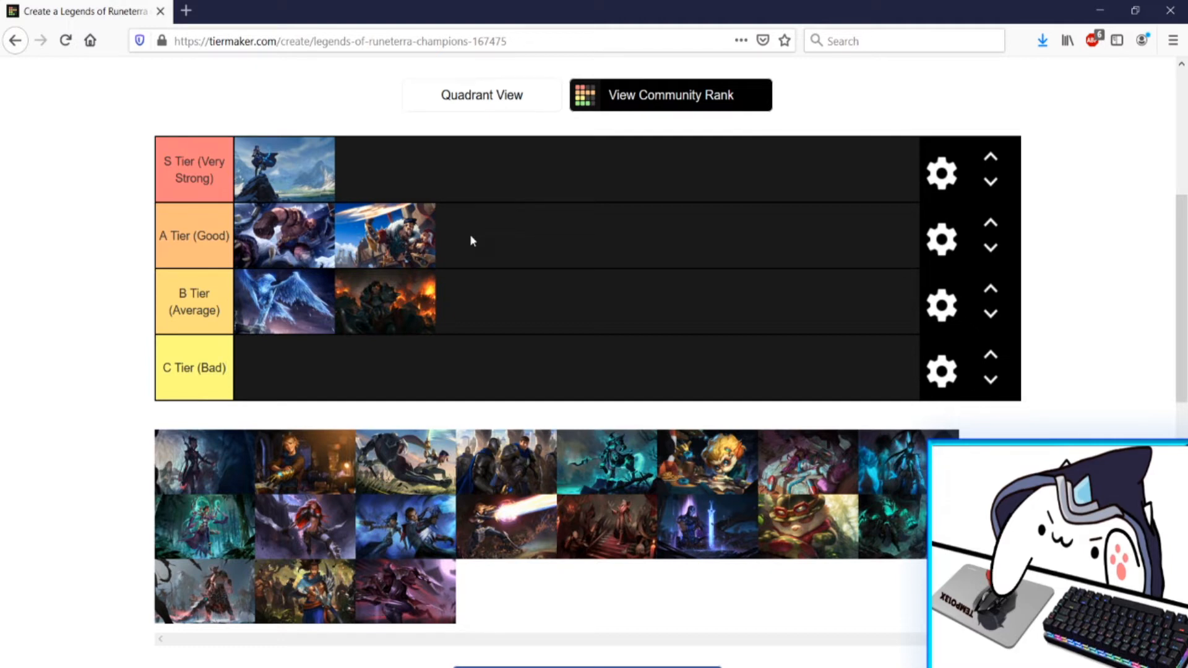
click(221, 368)
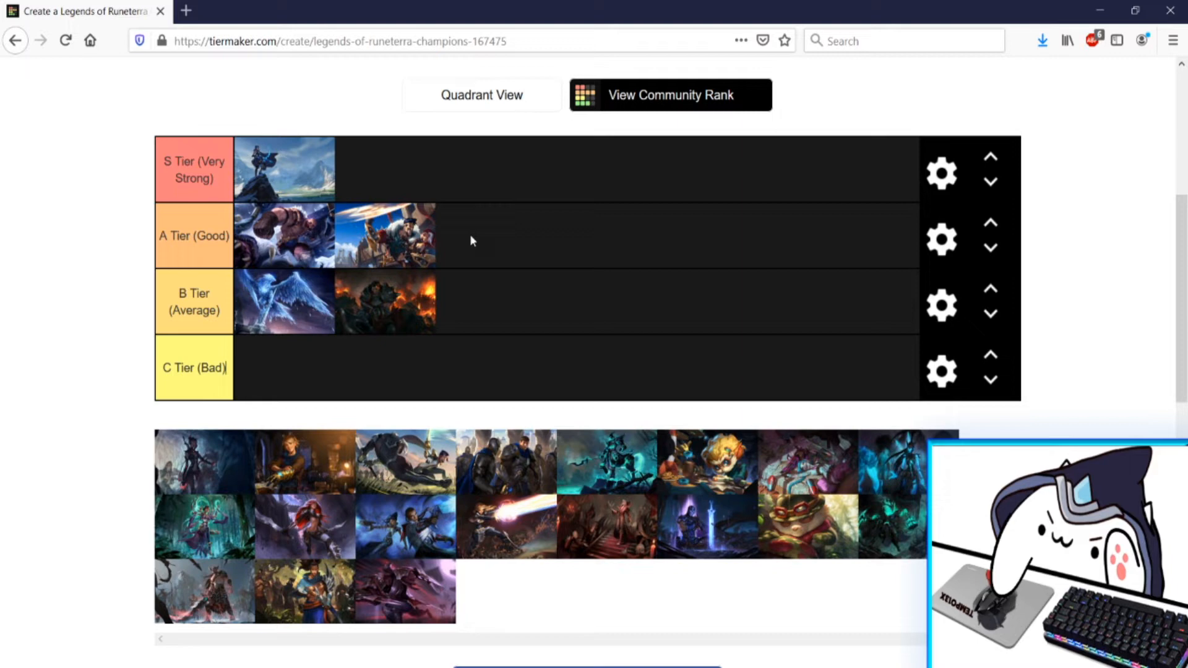
mouse_move(192, 482)
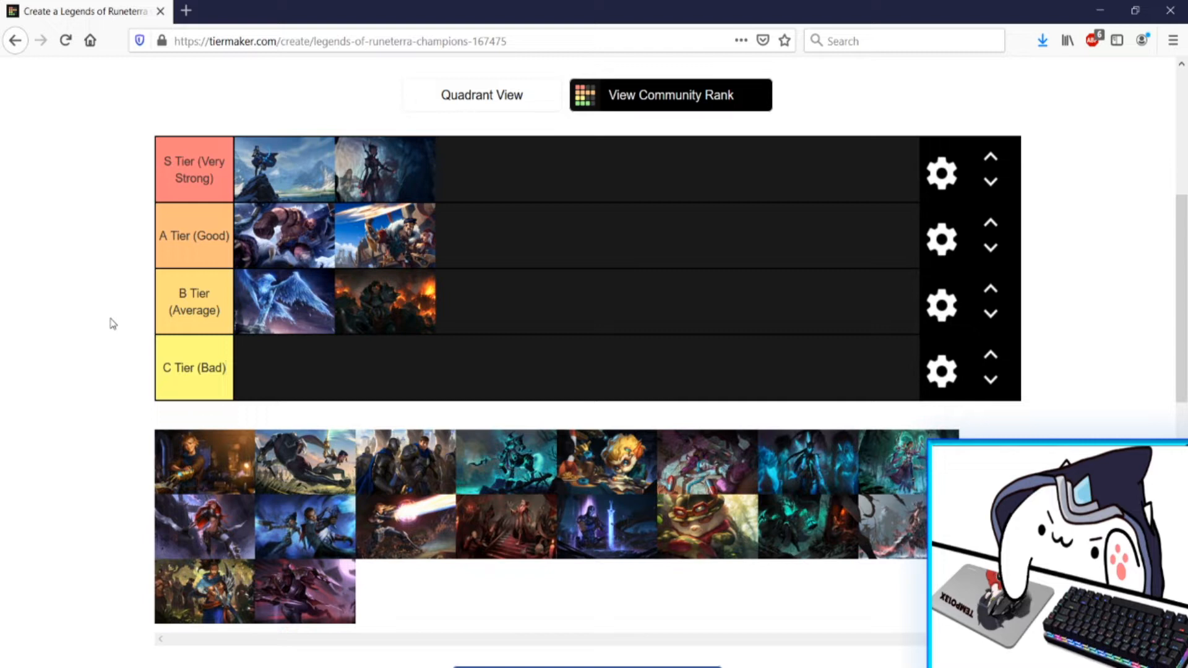
click(224, 368)
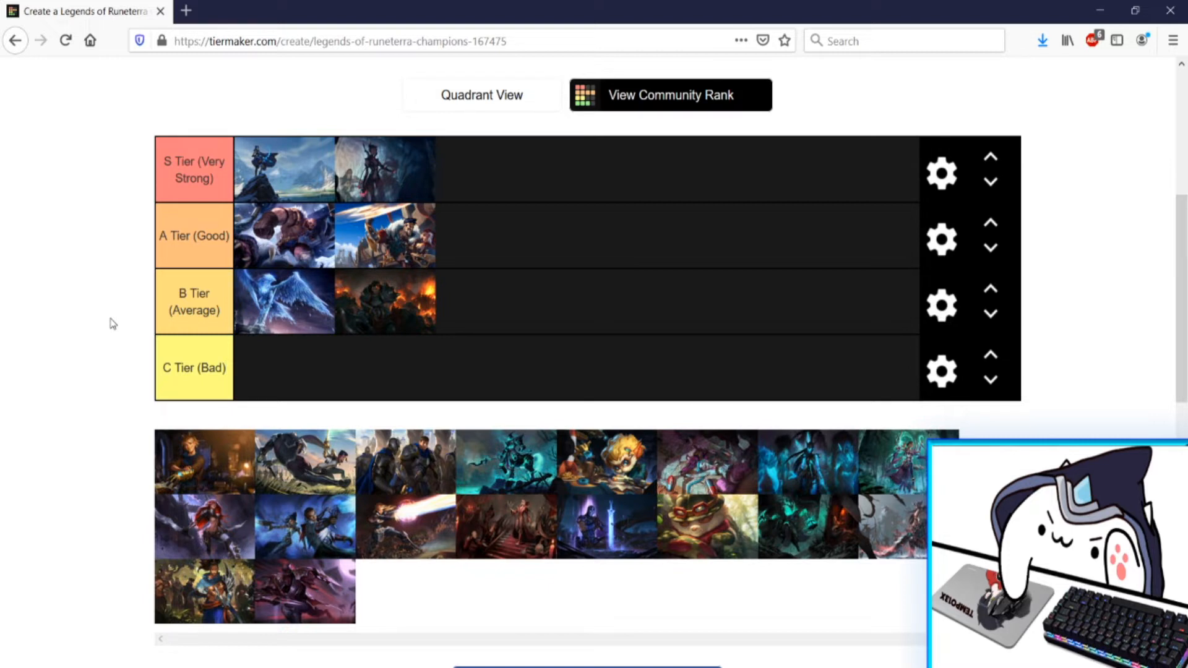
- Select the next champion card in the pool for ranking
click(224, 369)
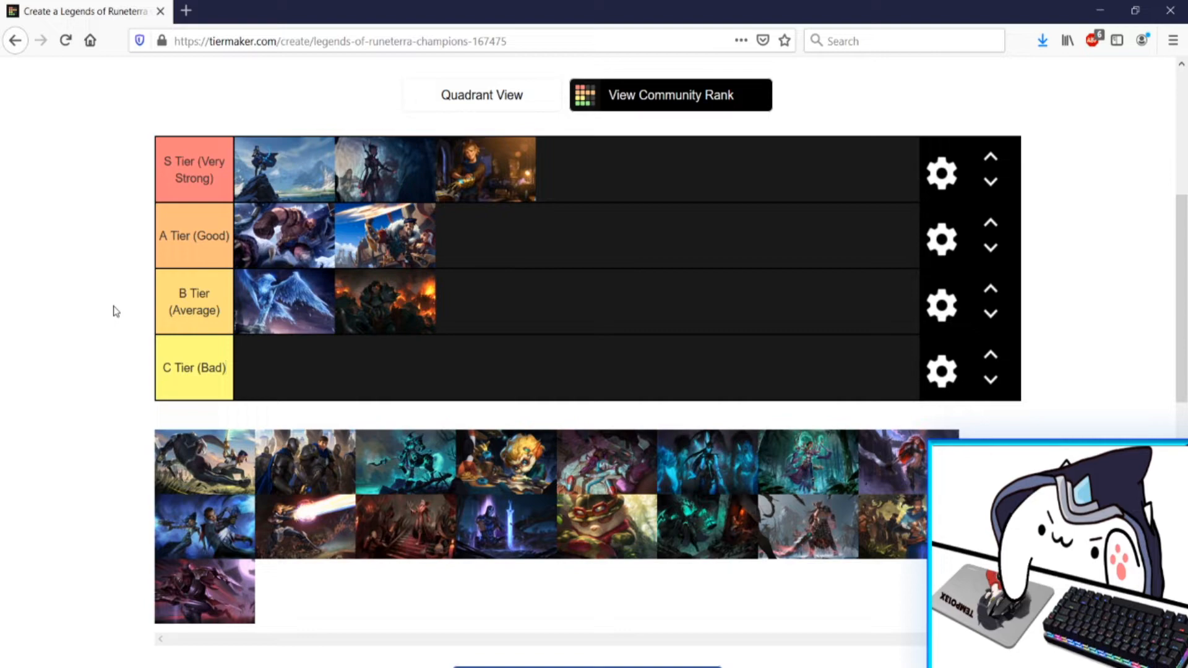
mouse_move(191, 421)
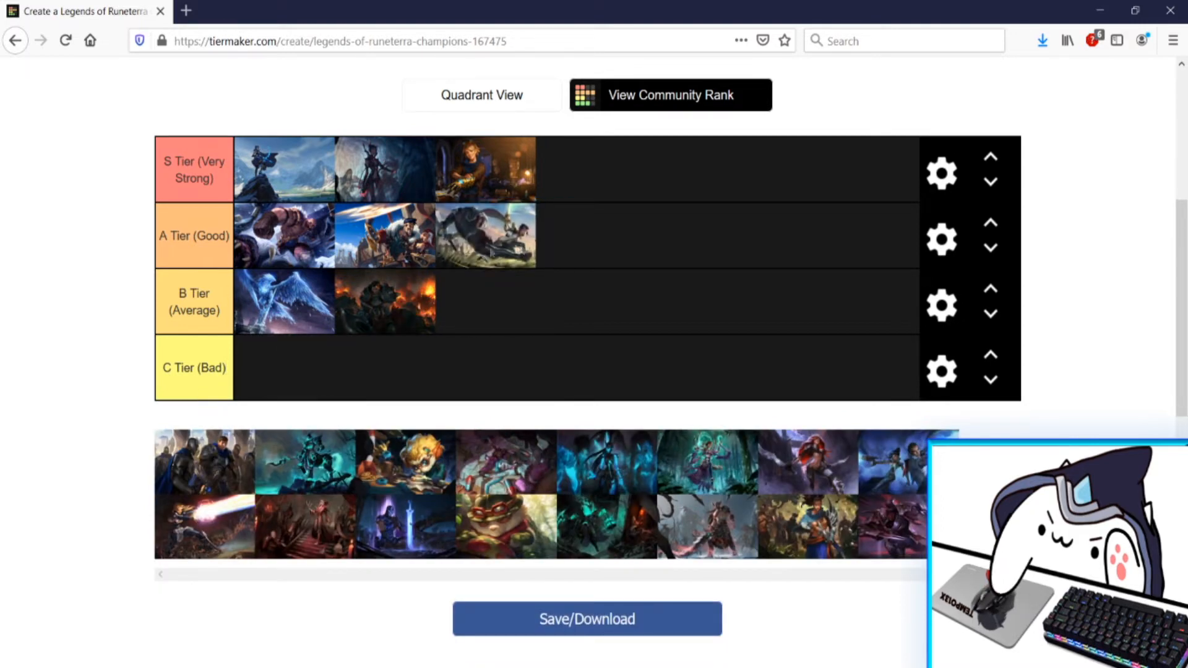
mouse_move(140, 343)
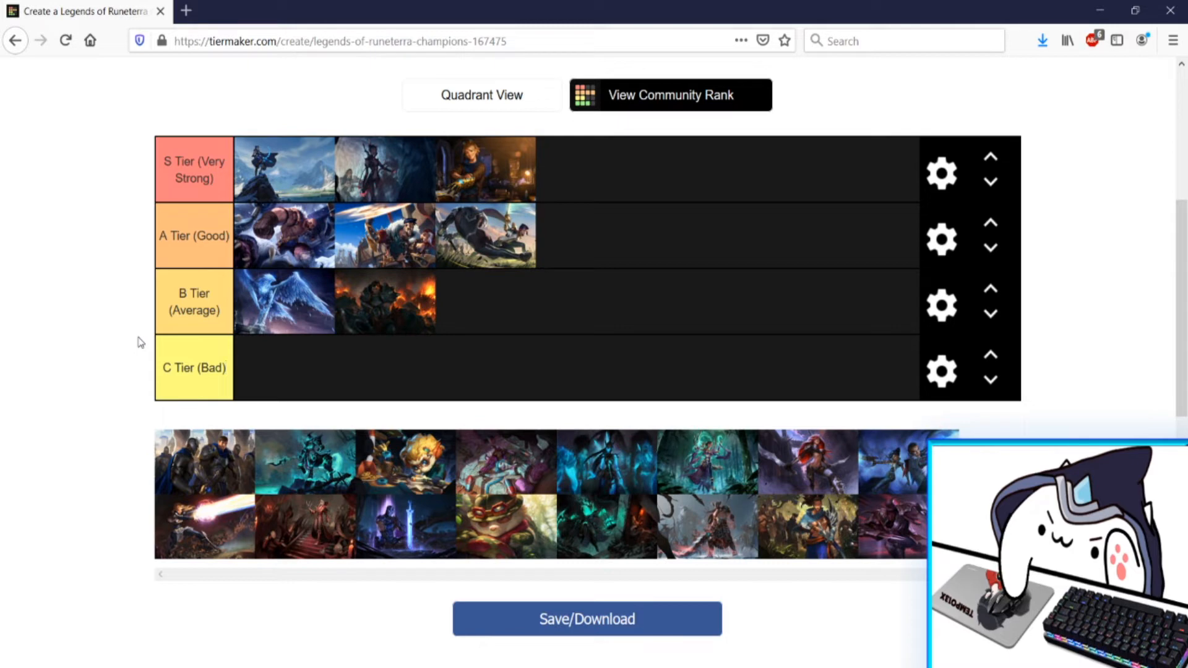
click(225, 369)
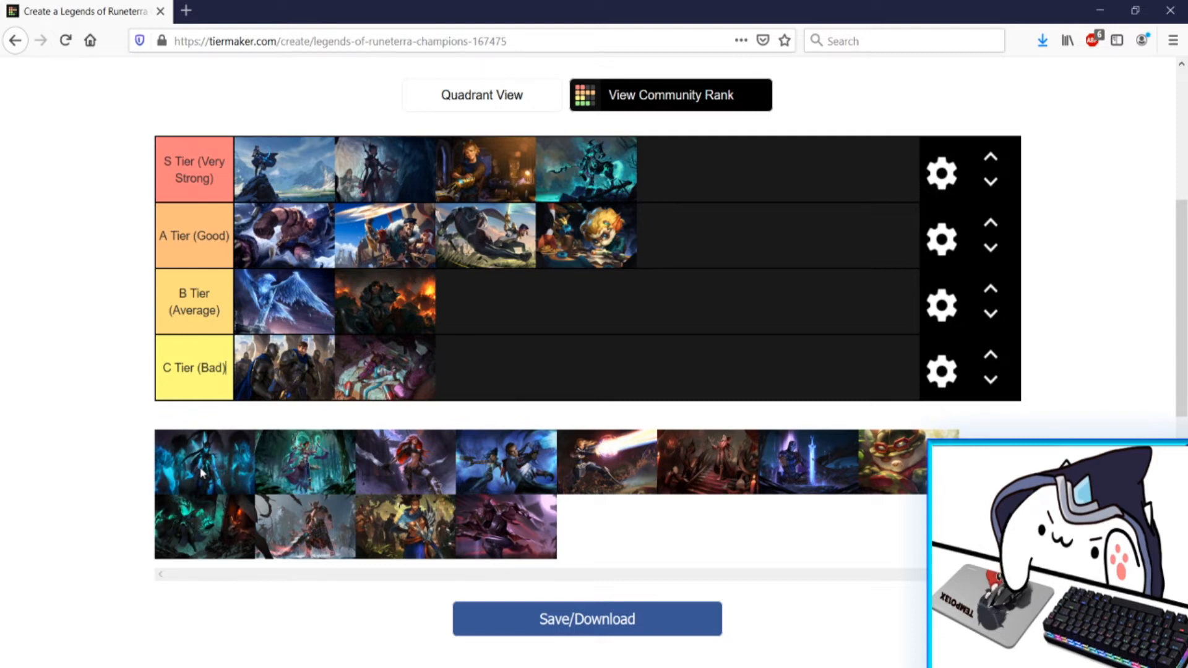
drag(204, 461, 487, 367)
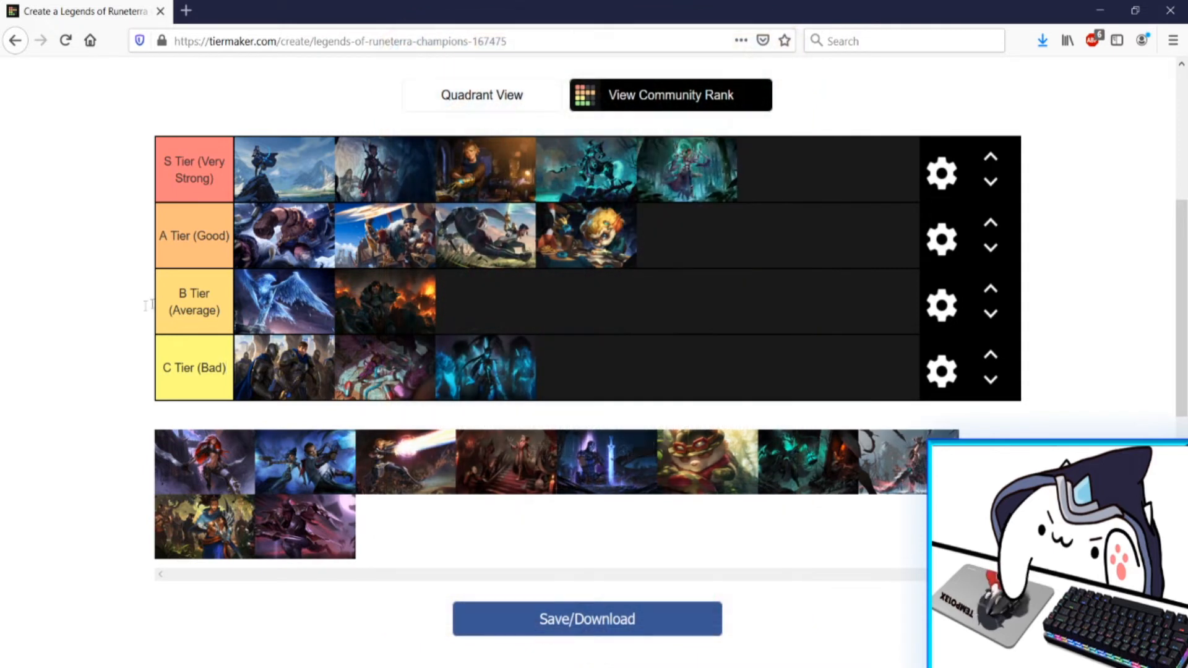
mouse_move(127, 336)
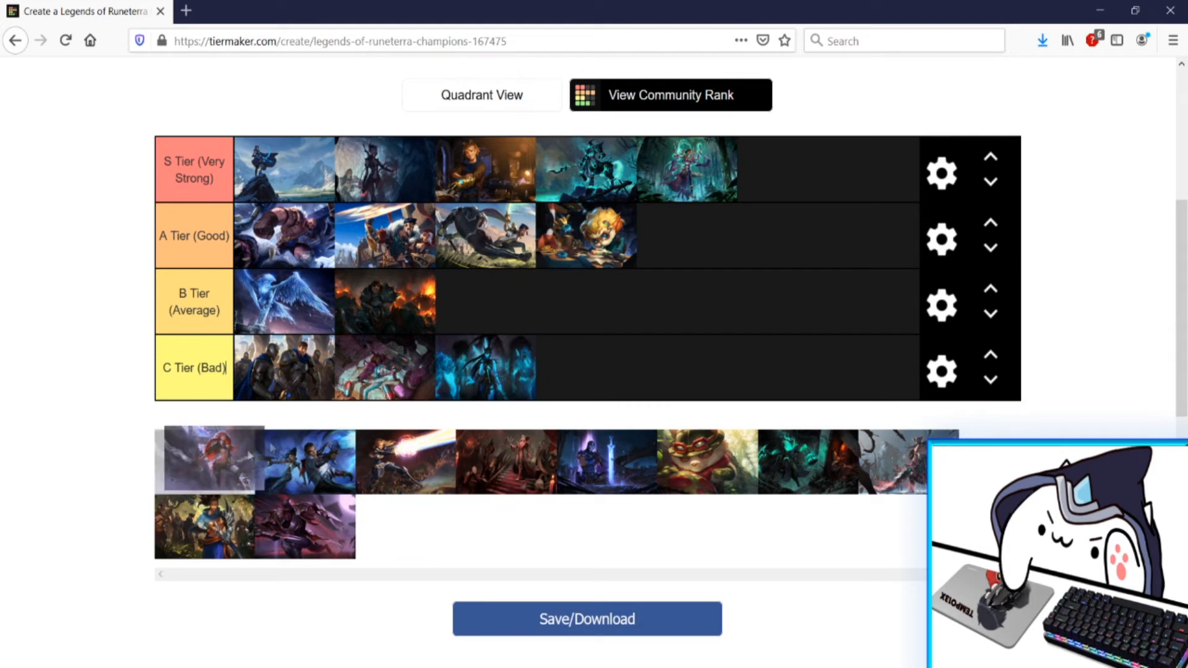
- Place the red-haired champion as the fourth card in the C tier row
drag(210, 460, 587, 367)
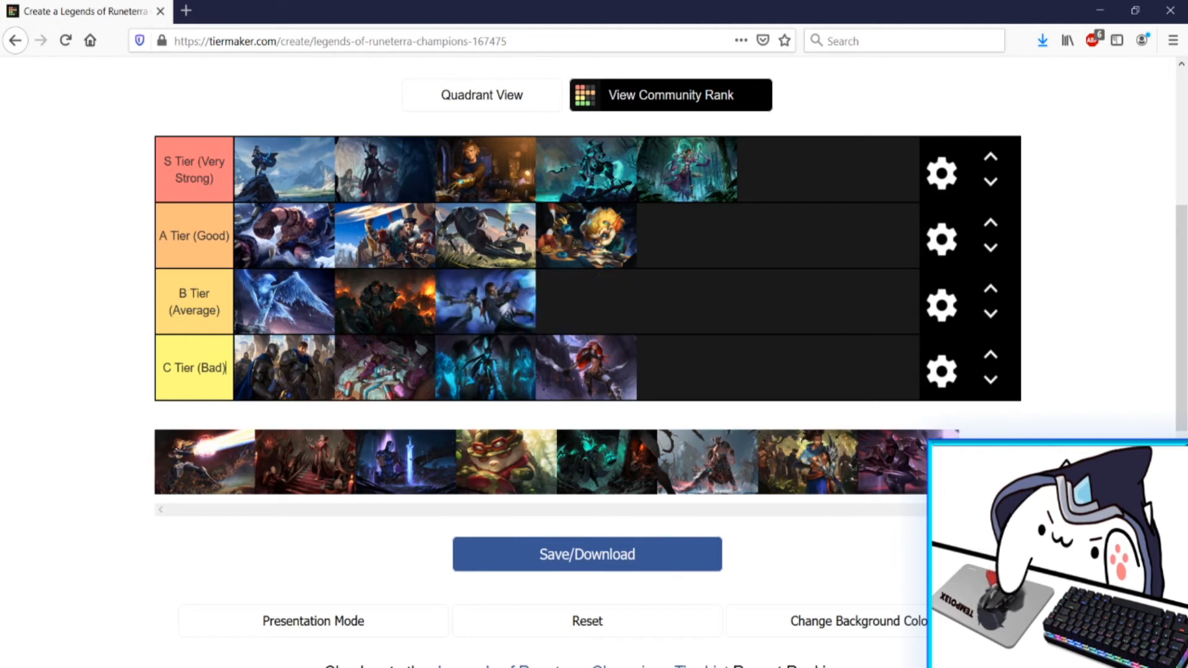
mouse_move(155, 409)
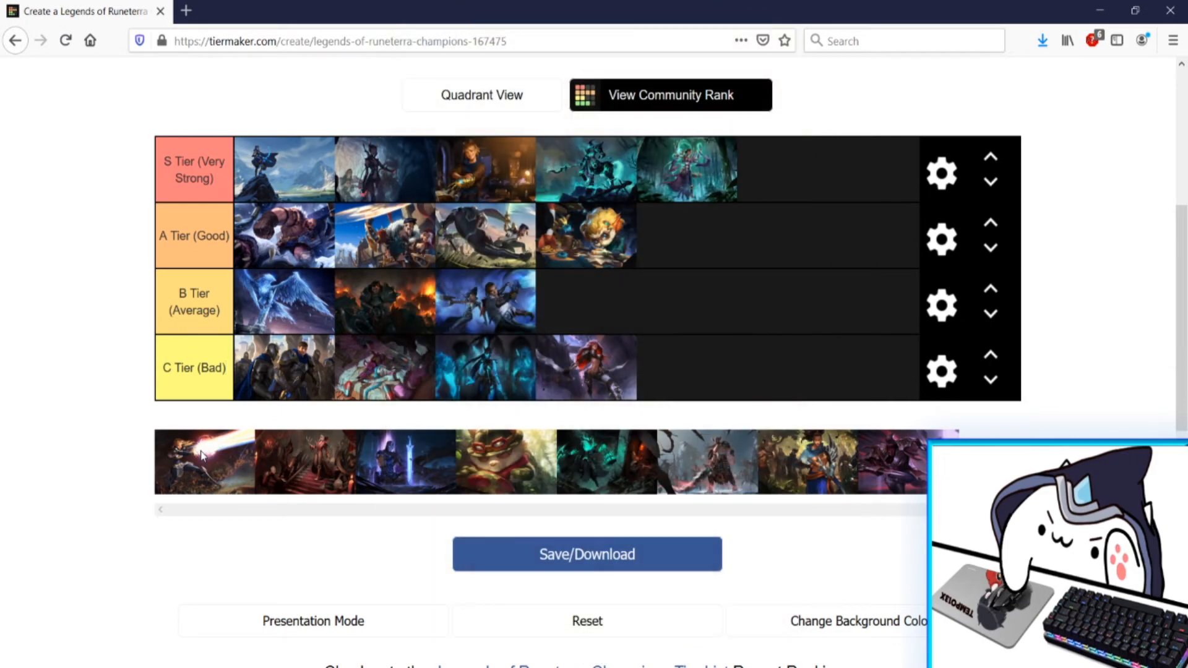
- Move the next pool champion into the A tier row as its fifth card
drag(203, 462, 686, 235)
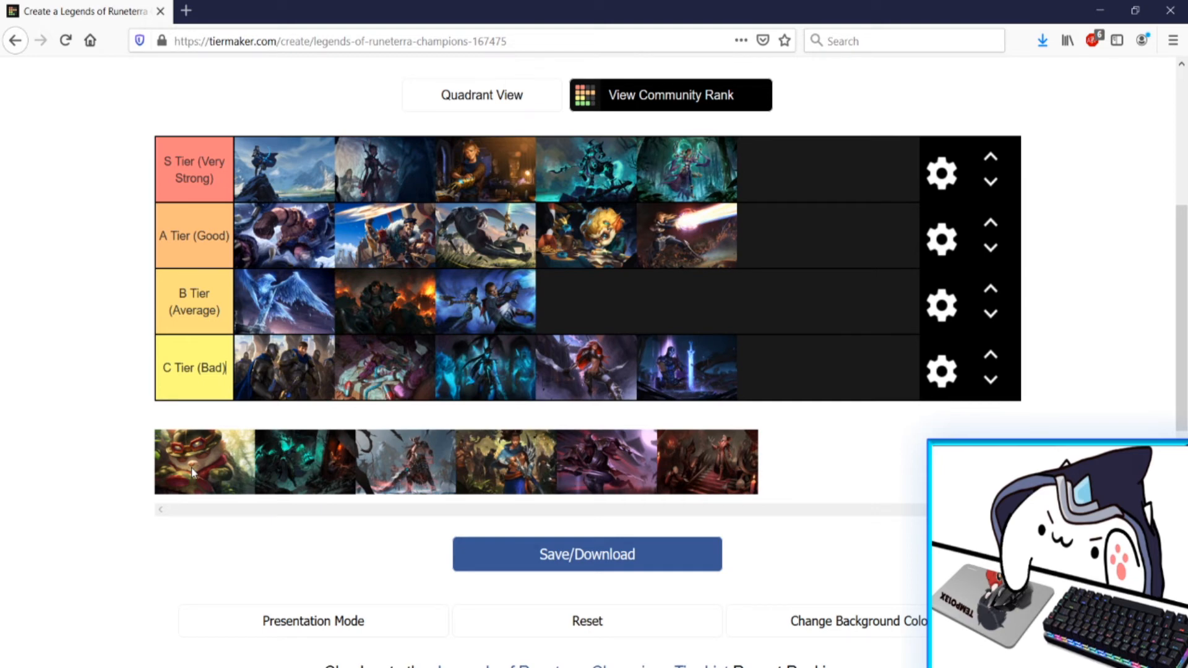
drag(203, 461, 789, 368)
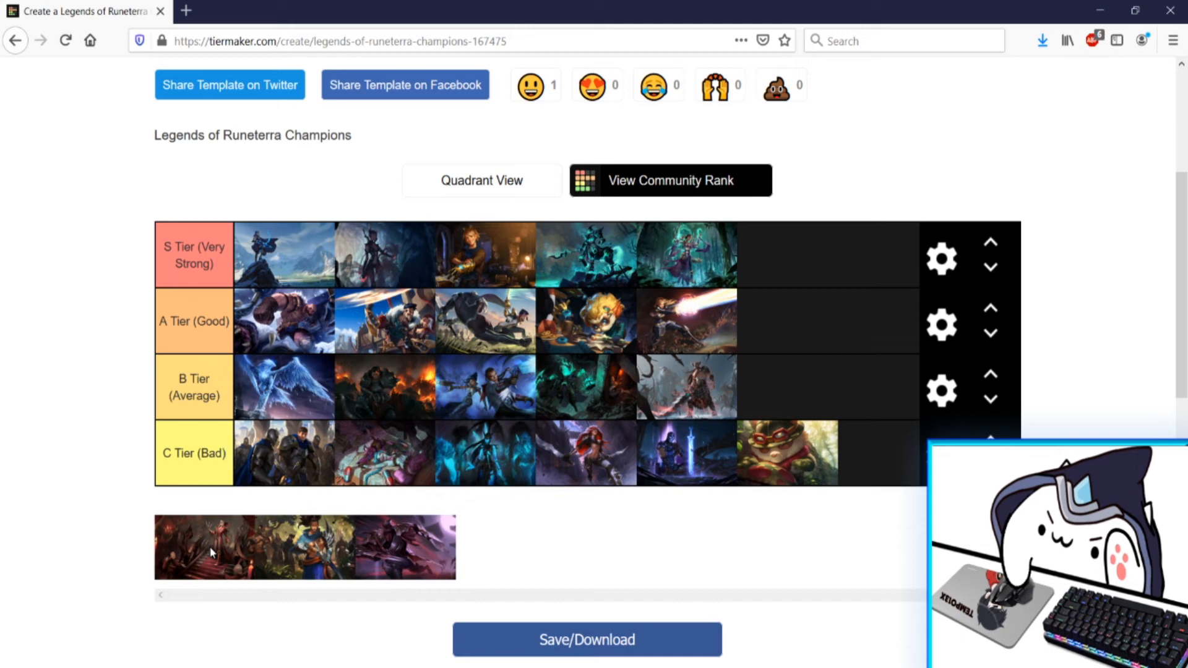
drag(204, 545, 825, 319)
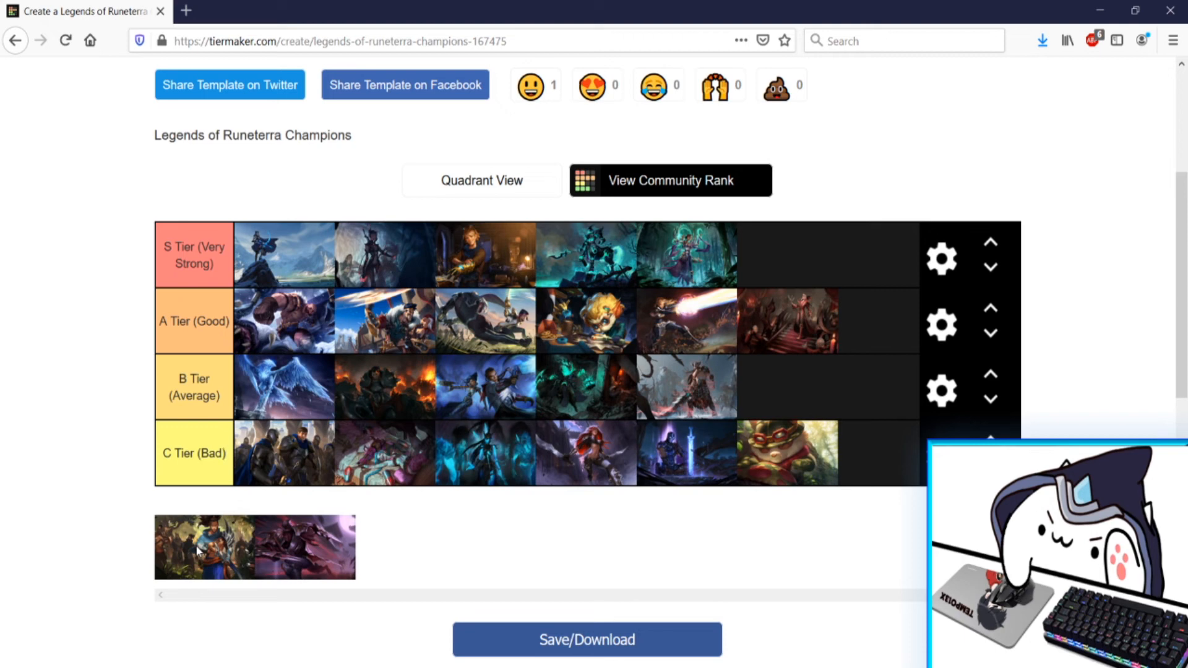
- Place a remaining champion as the sixth card in the B Tier (Average) row
drag(204, 547, 789, 387)
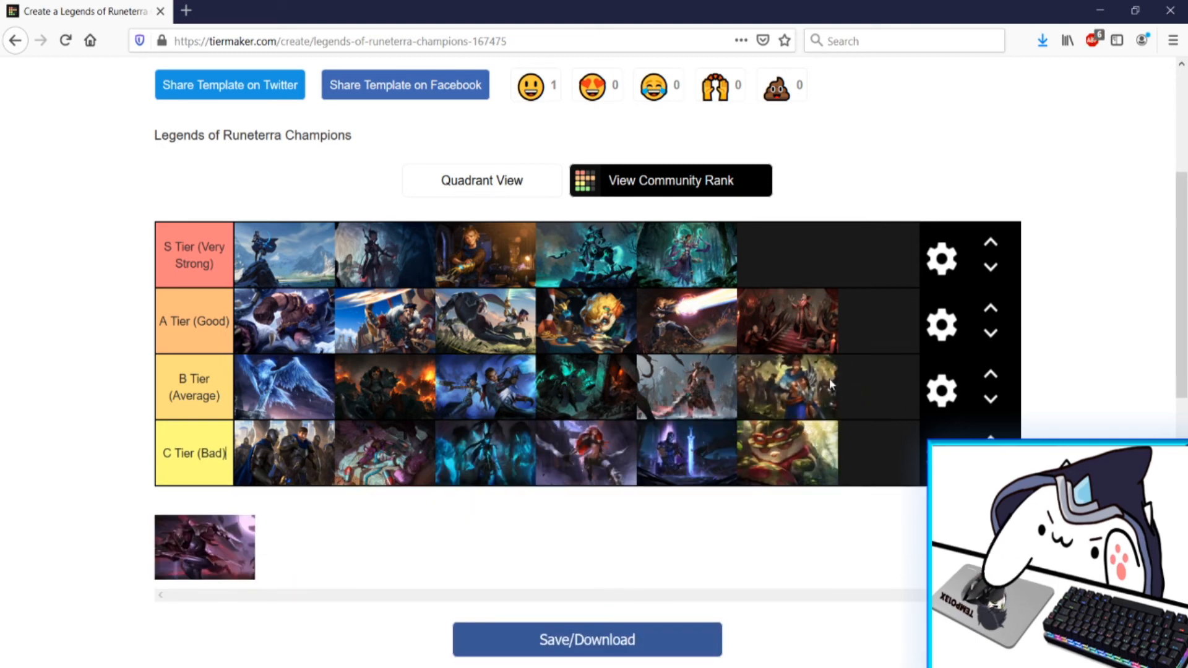
mouse_move(839, 379)
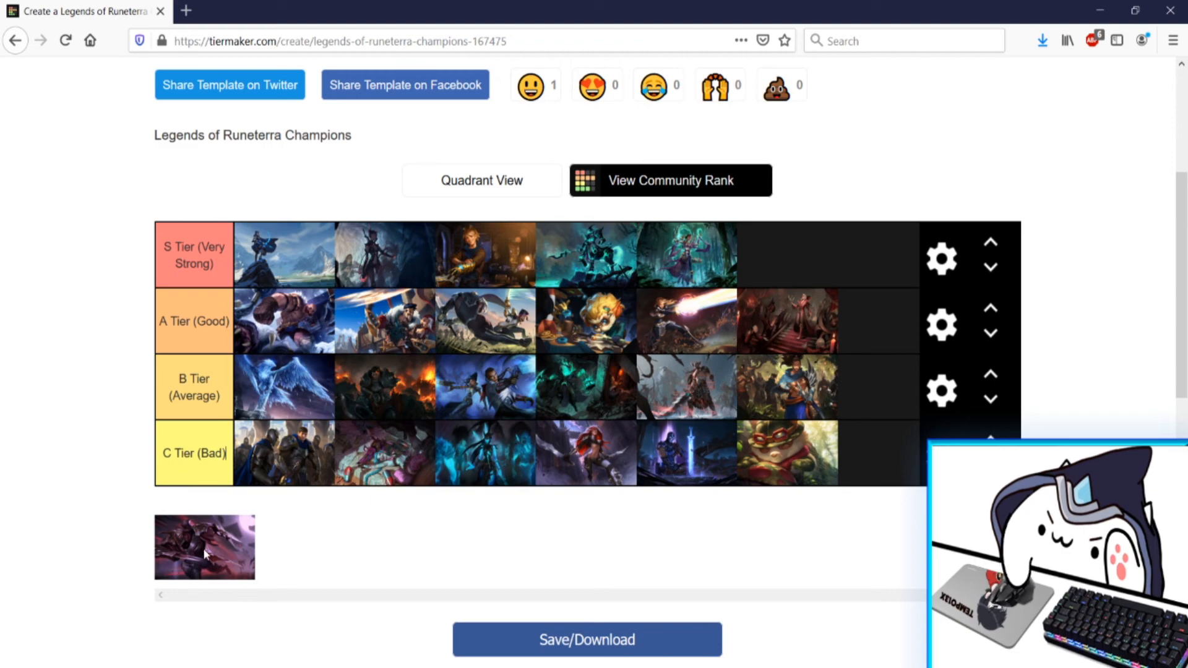
click(205, 547)
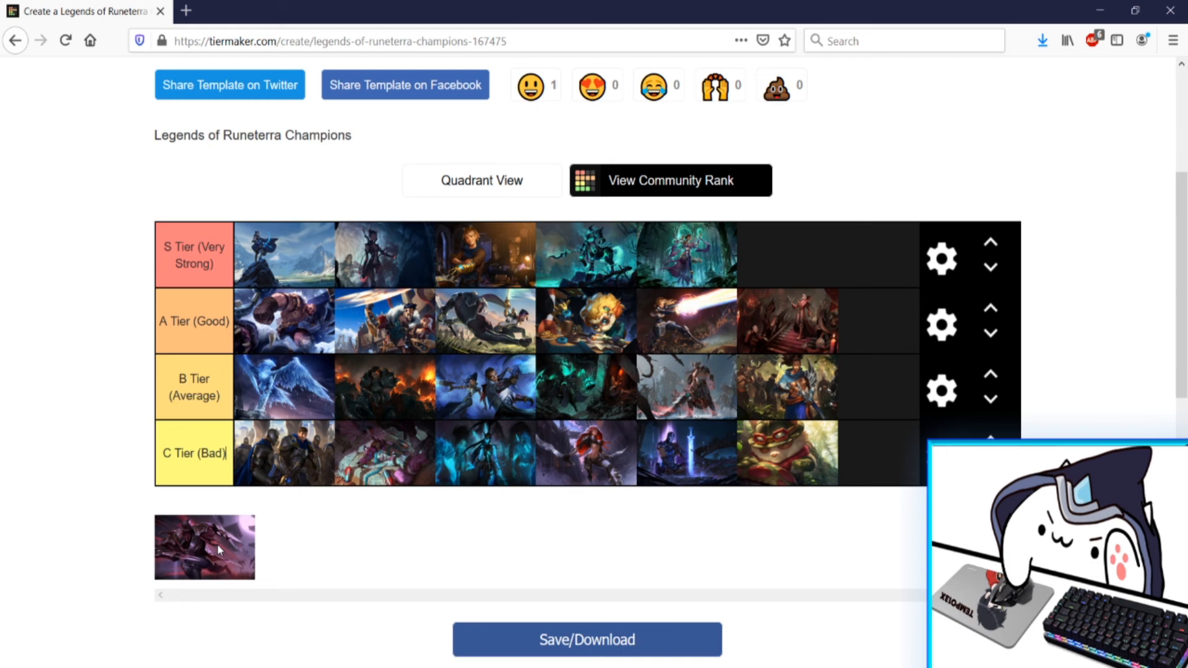
- Place the final pool champion as the sixth card in S Tier (Very Strong)
drag(204, 547, 796, 255)
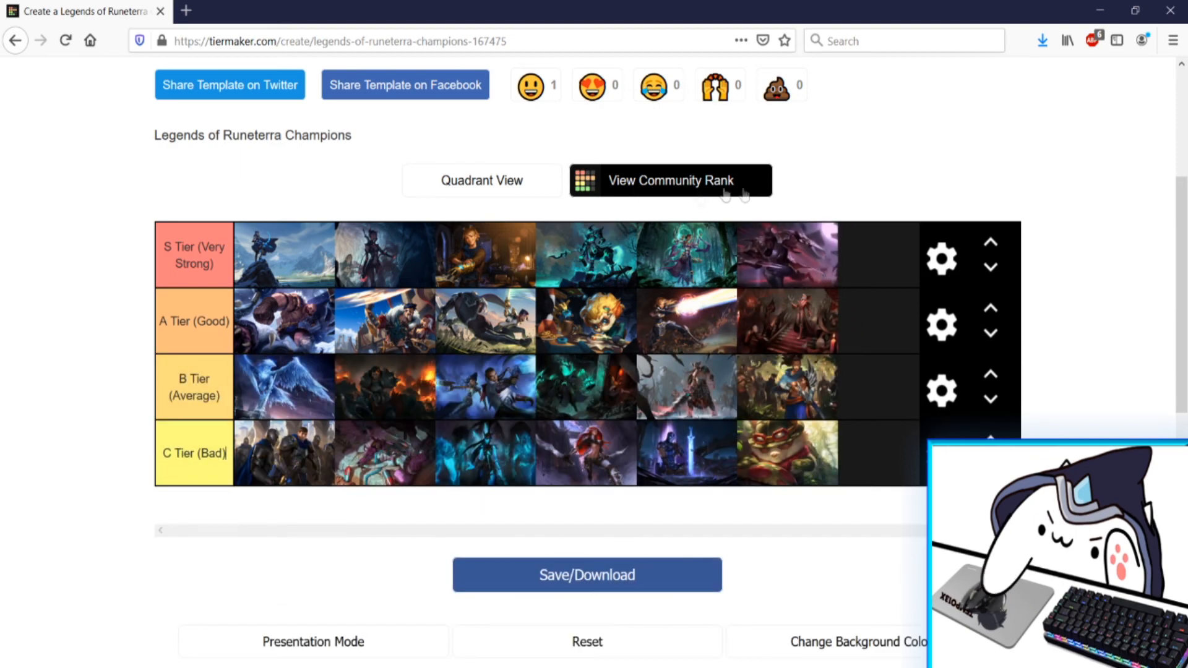
mouse_move(611, 222)
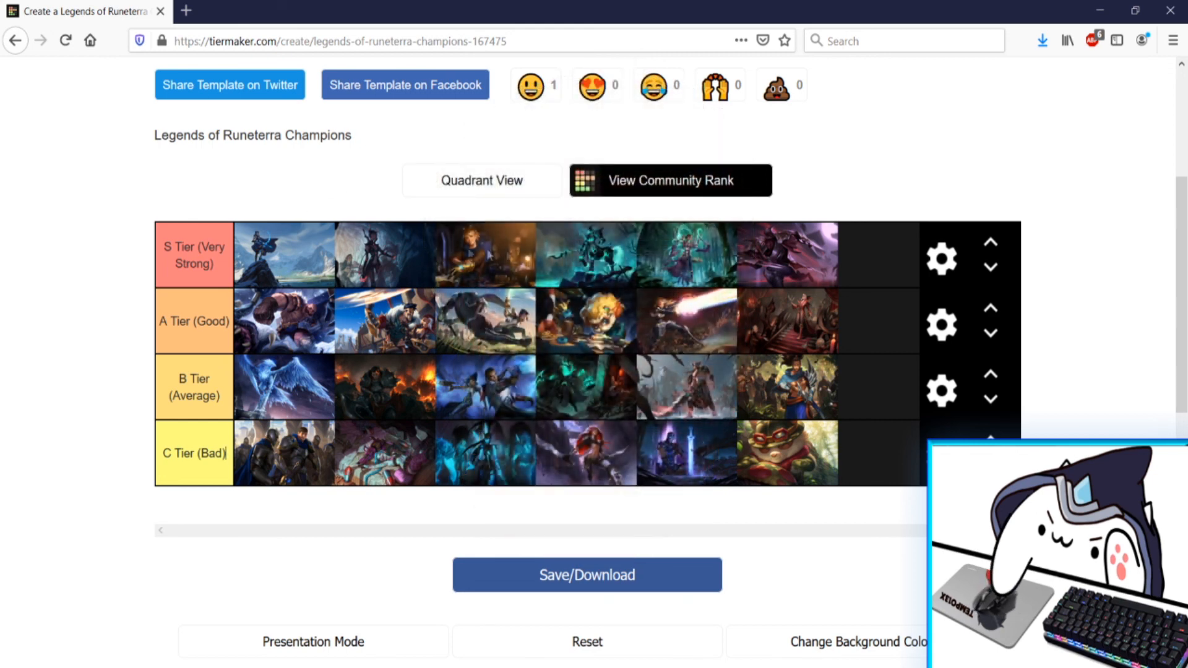
mouse_move(212, 539)
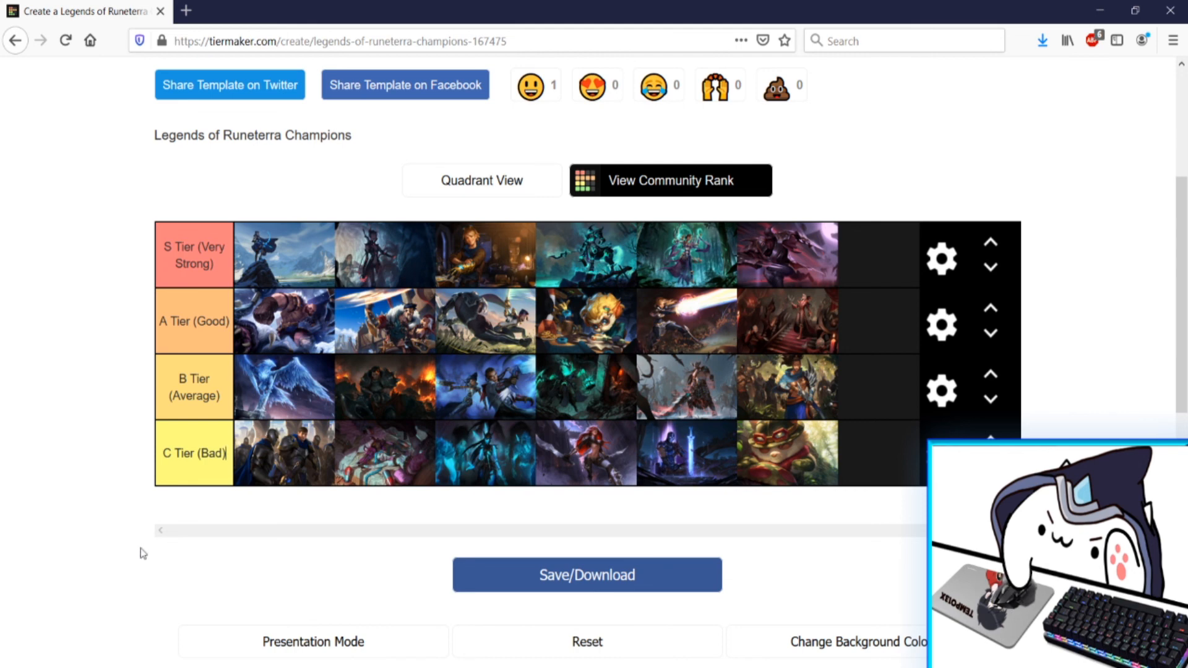
mouse_move(697, 404)
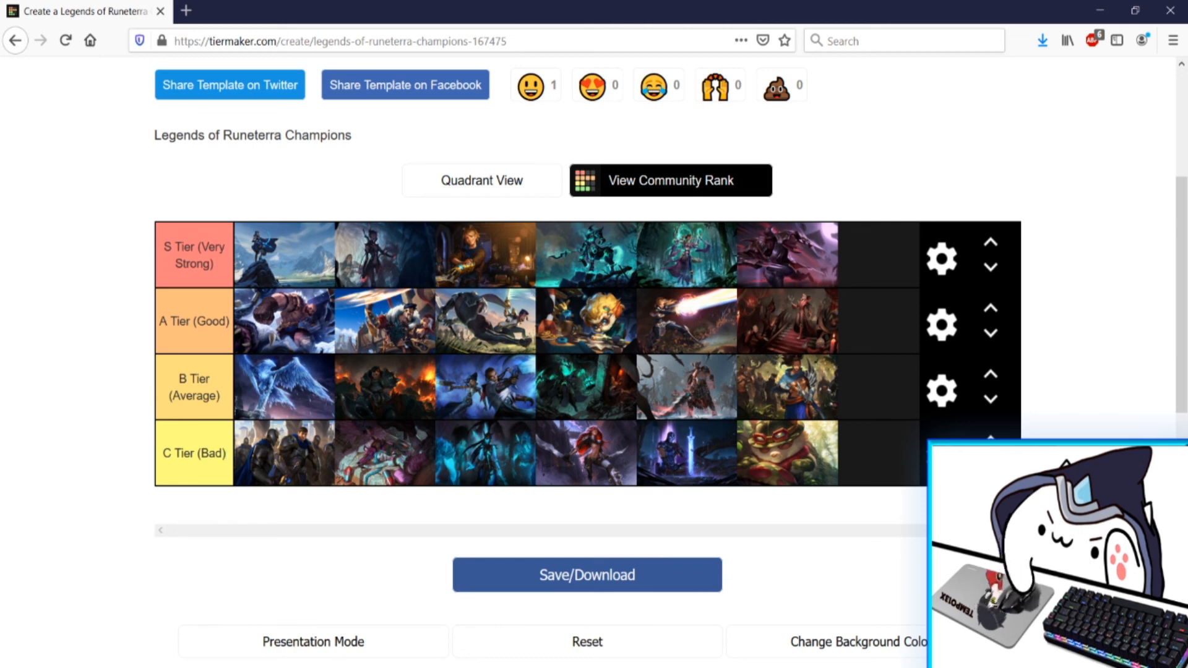
mouse_move(300, 573)
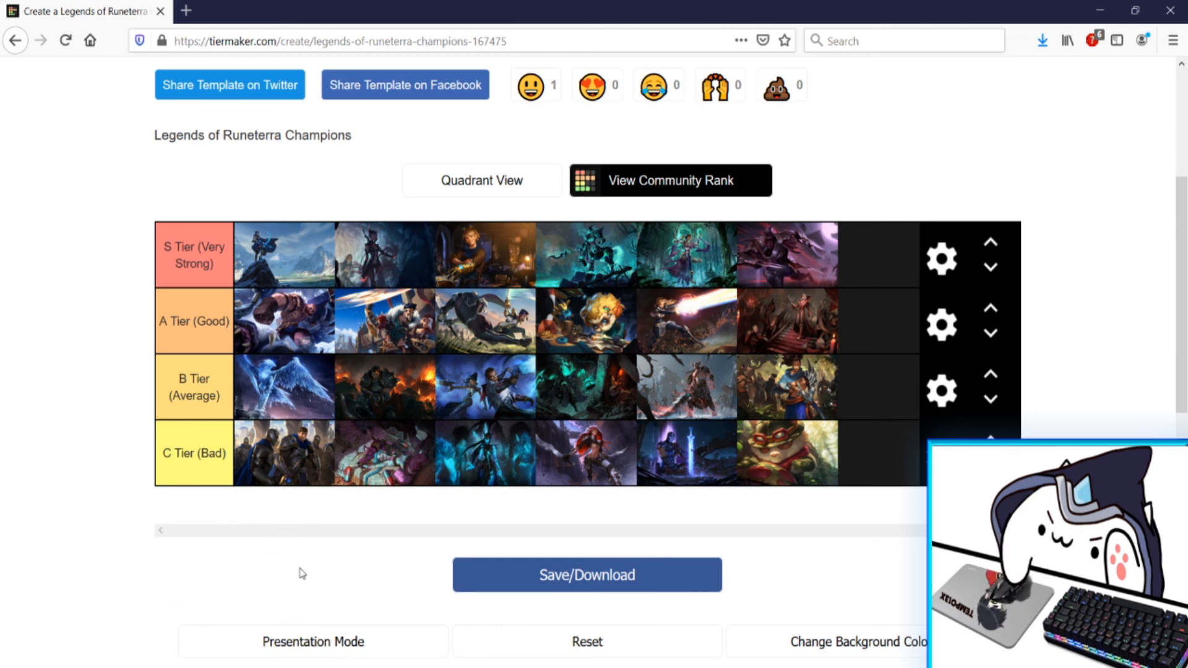